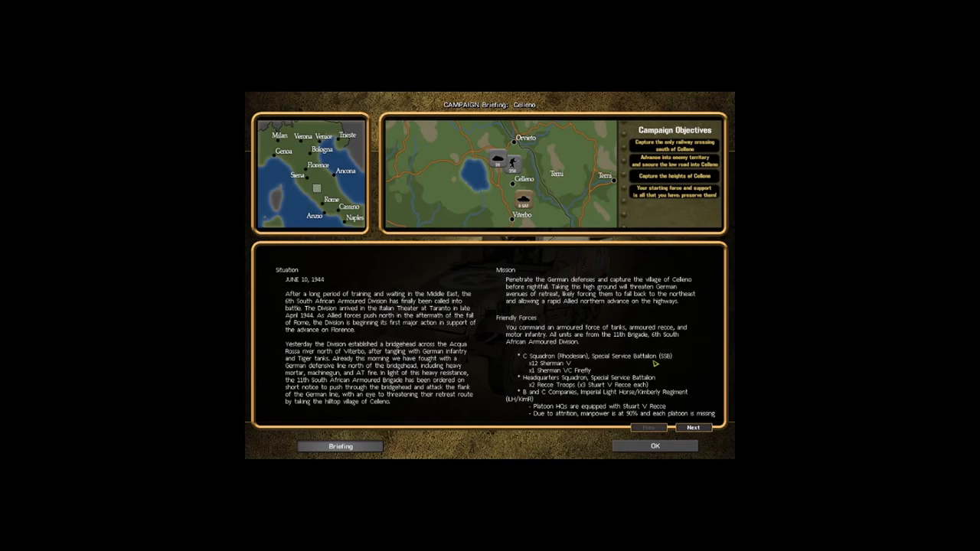
mouse_move(859, 358)
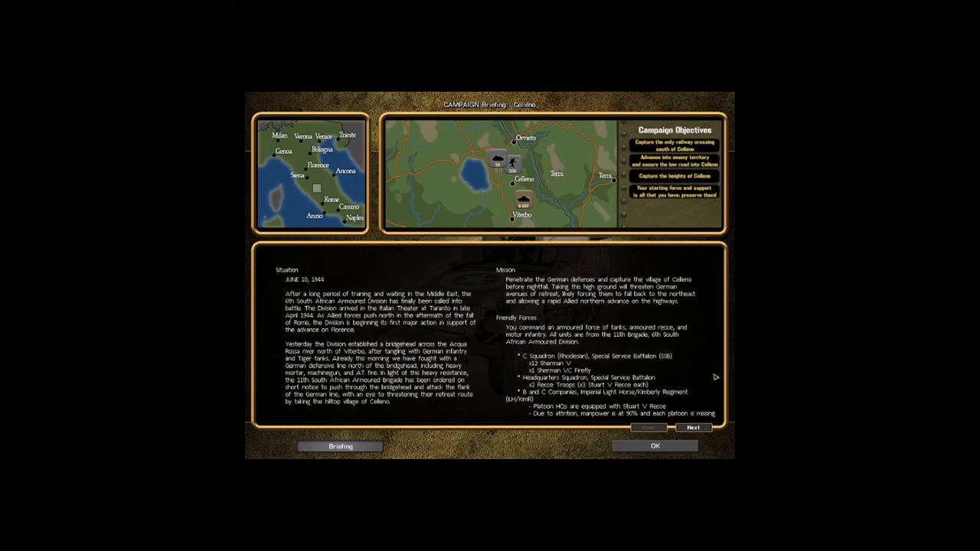
mouse_move(741, 377)
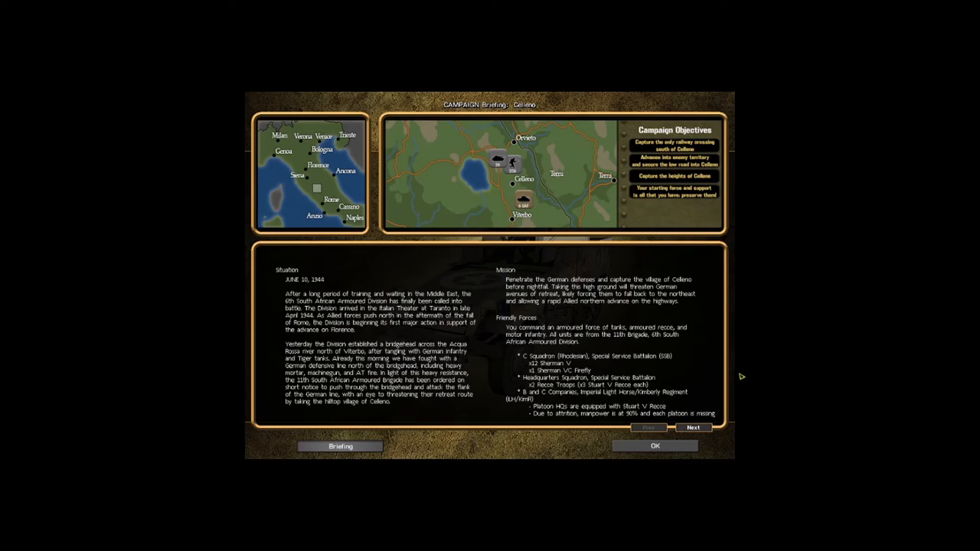
mouse_move(735, 364)
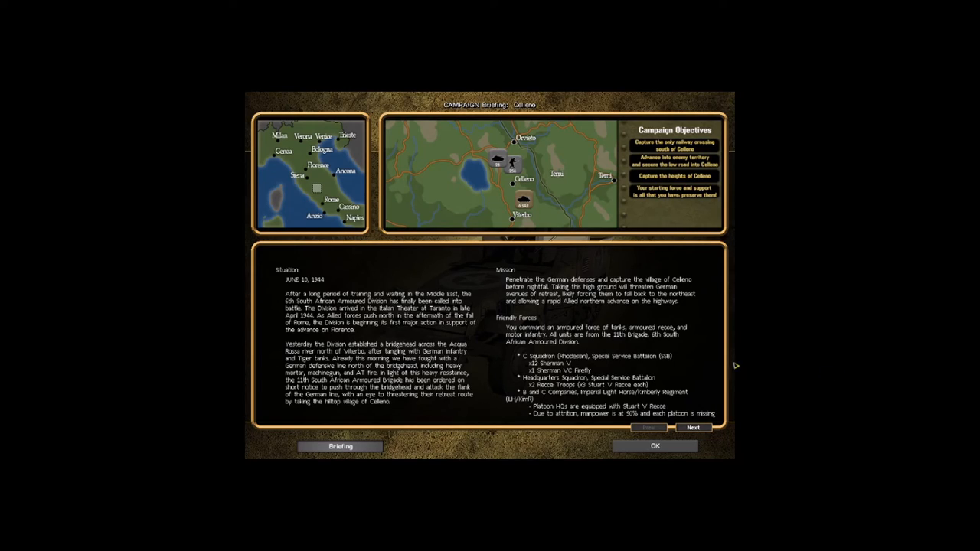
mouse_move(747, 386)
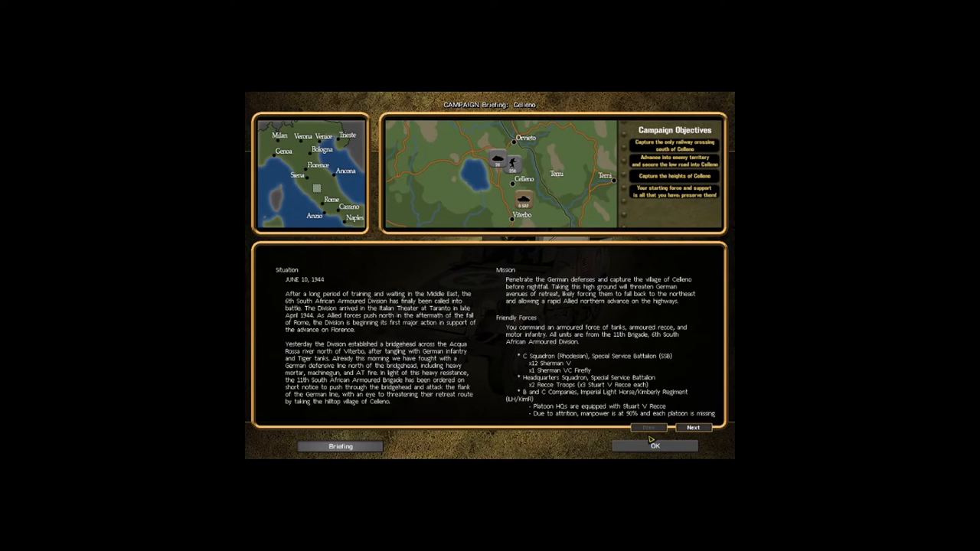
mouse_move(735, 442)
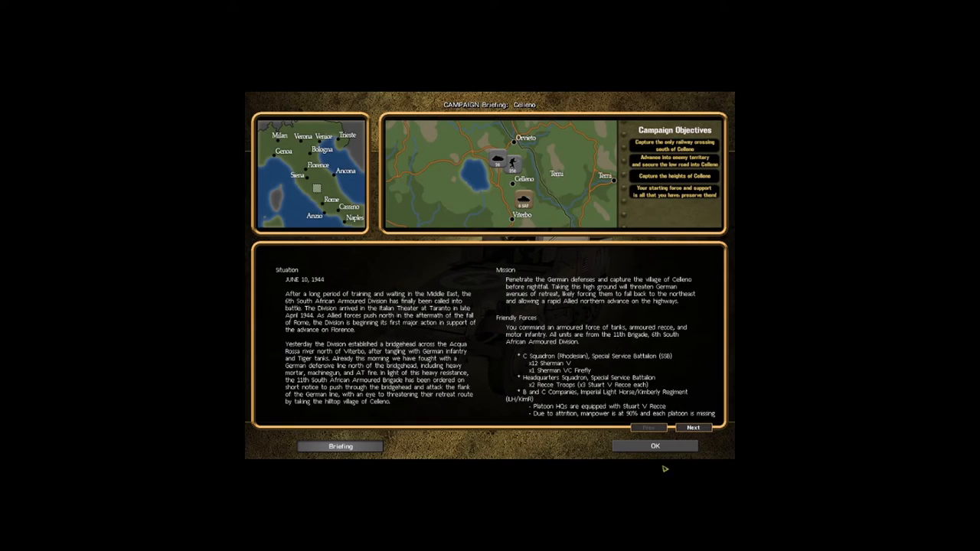
mouse_move(646, 441)
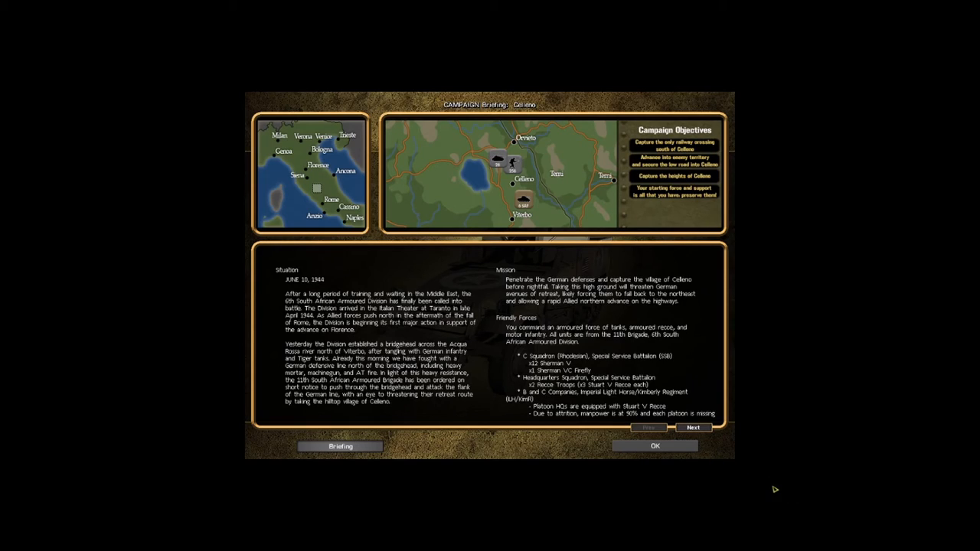
mouse_move(885, 530)
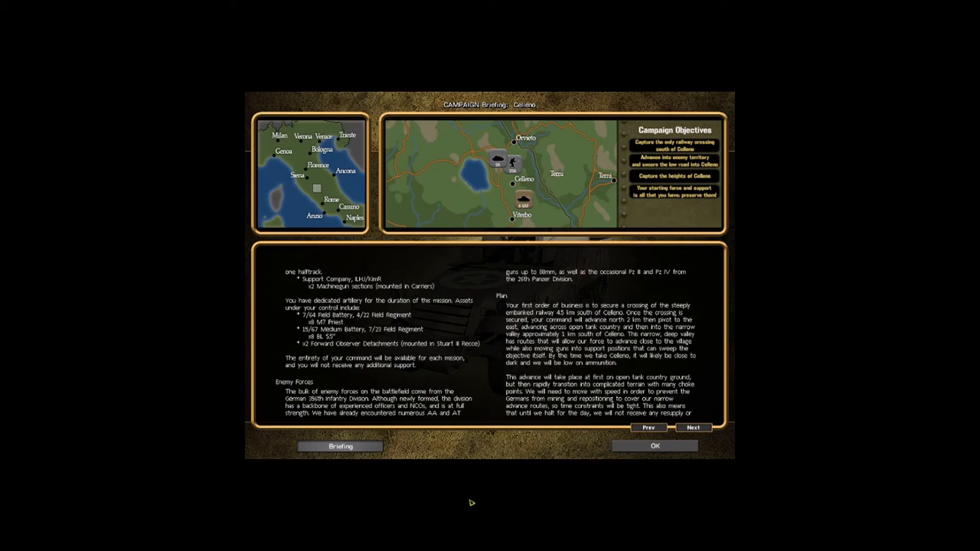
mouse_move(402, 512)
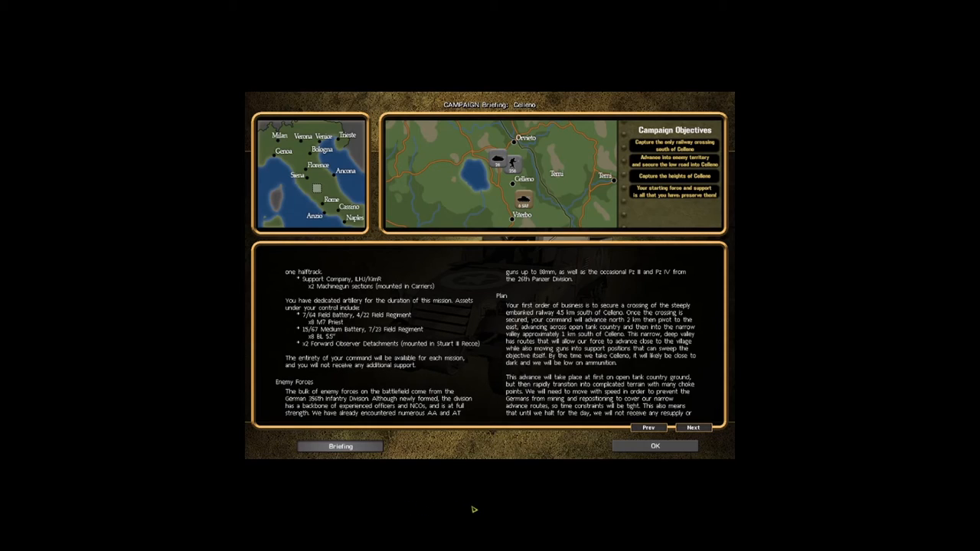
mouse_move(408, 512)
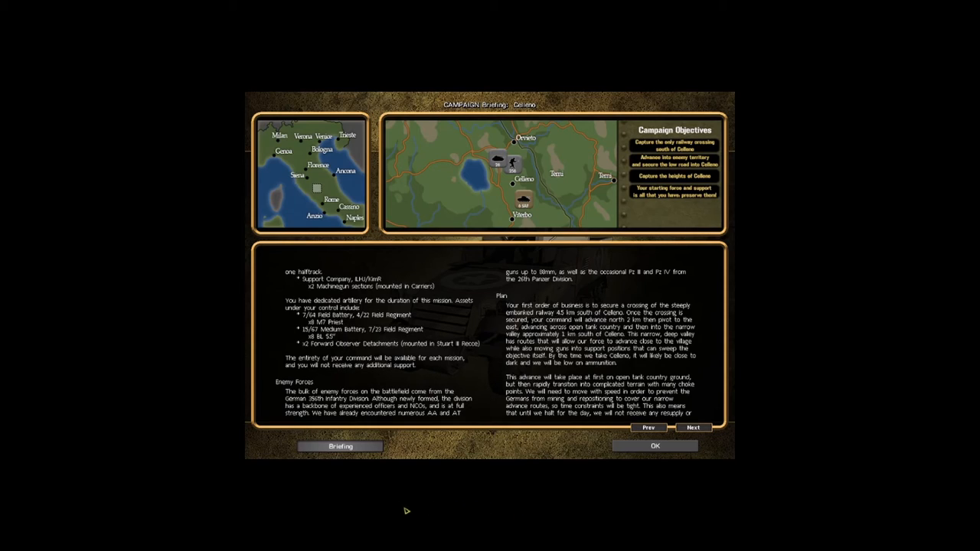
mouse_move(551, 518)
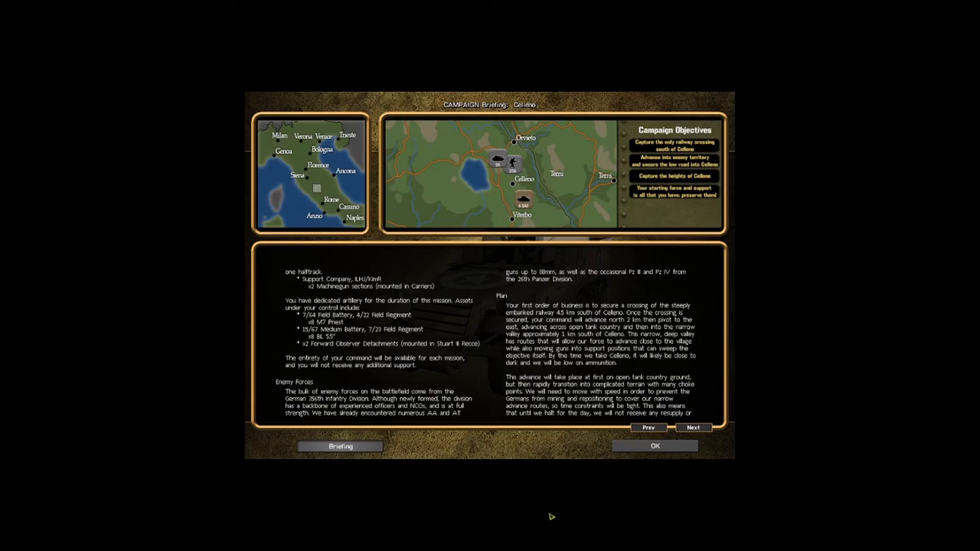
mouse_move(383, 521)
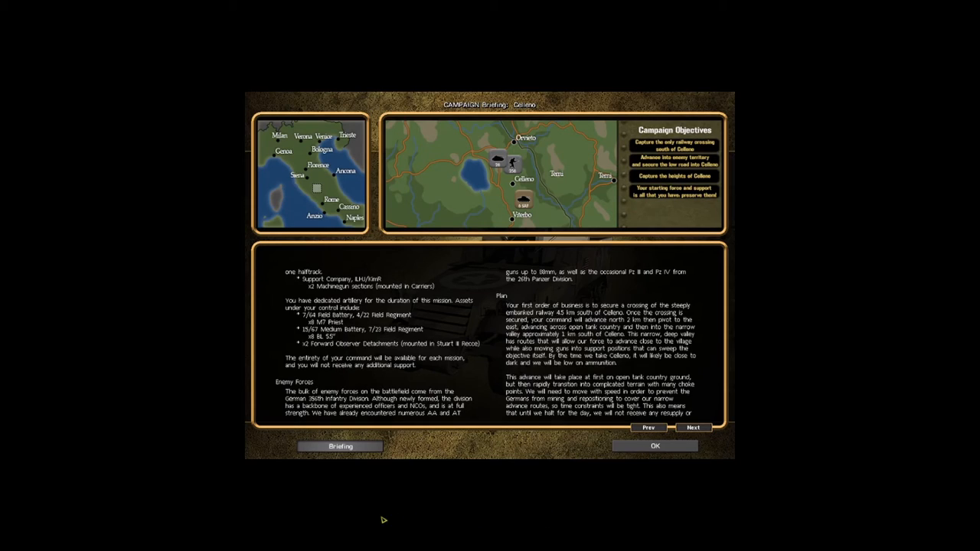
mouse_move(576, 533)
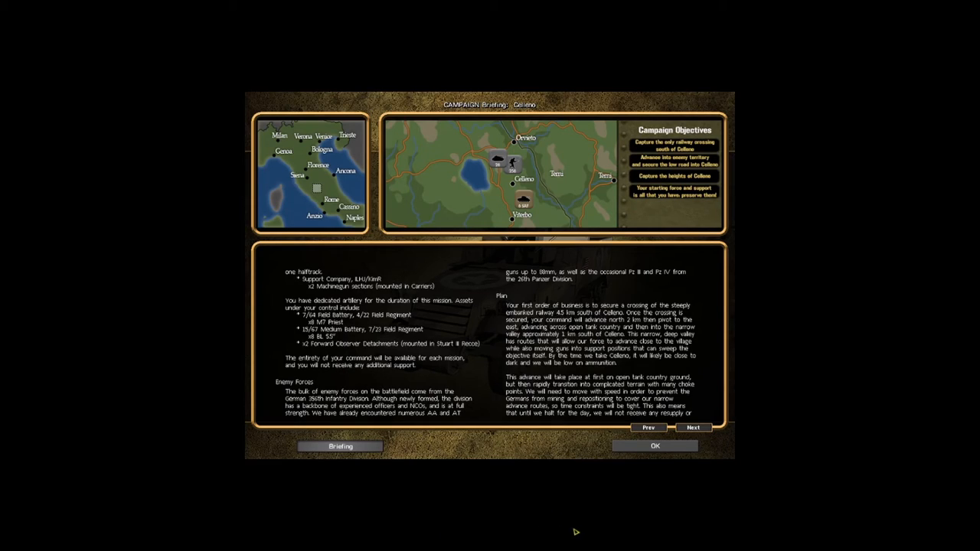
mouse_move(743, 350)
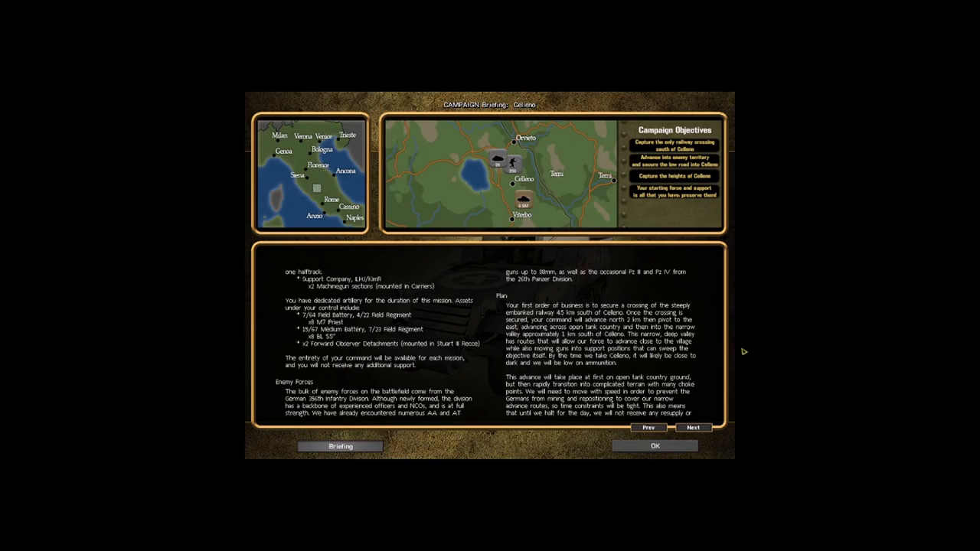
mouse_move(820, 364)
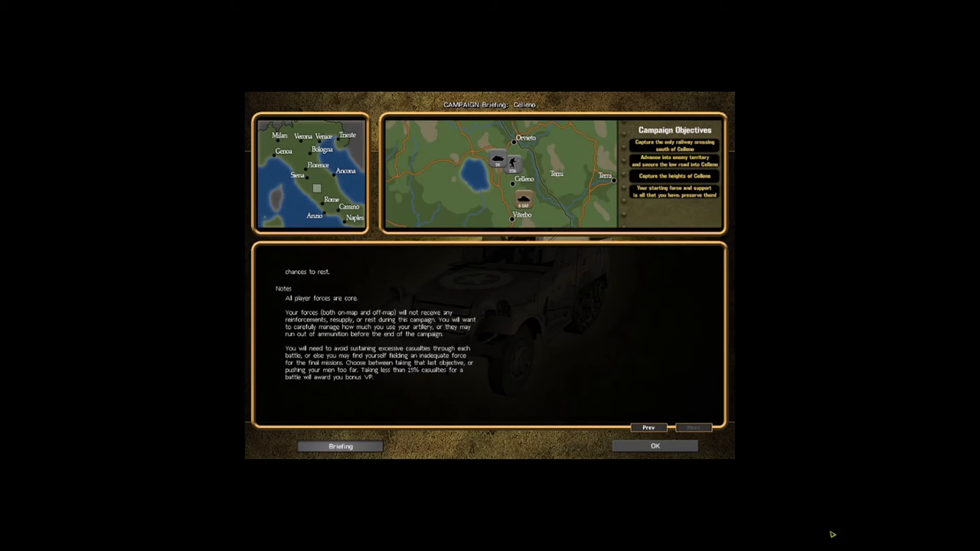
Step: Return to the Celleno briefing page describing the enemy forces and plan
left_click(692, 427)
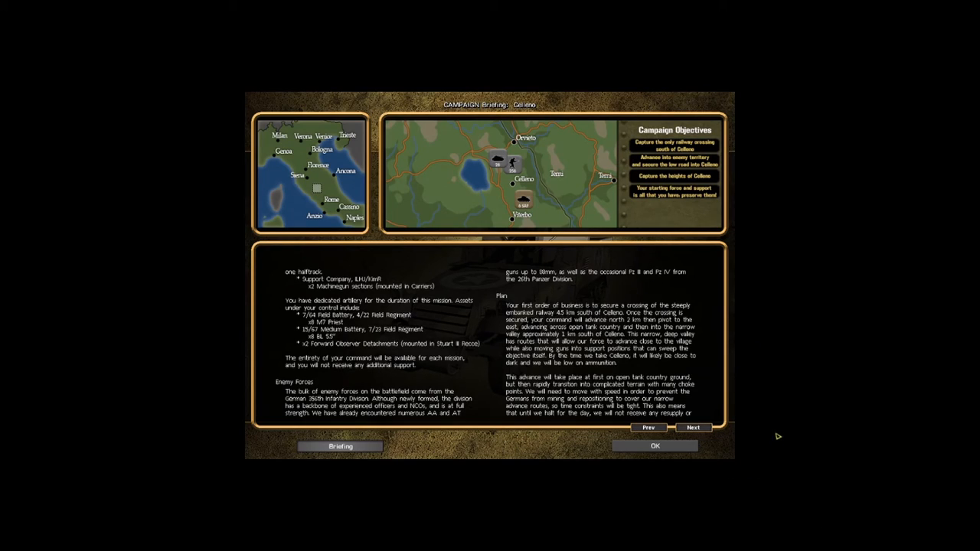
mouse_move(719, 437)
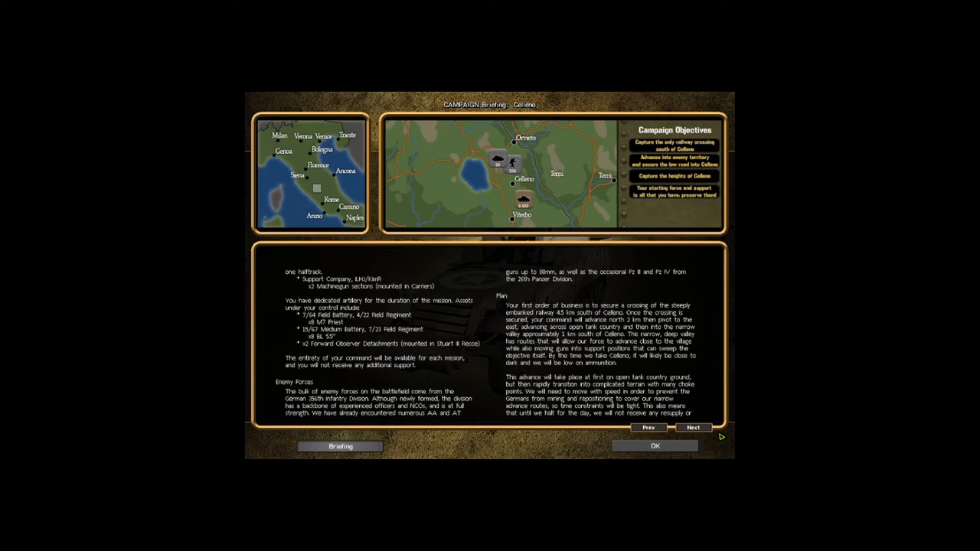
Step: Show the 'Choke Point' tactical map with Creek Bridge, Railway Crossing and High Ground objectives
left_click(692, 427)
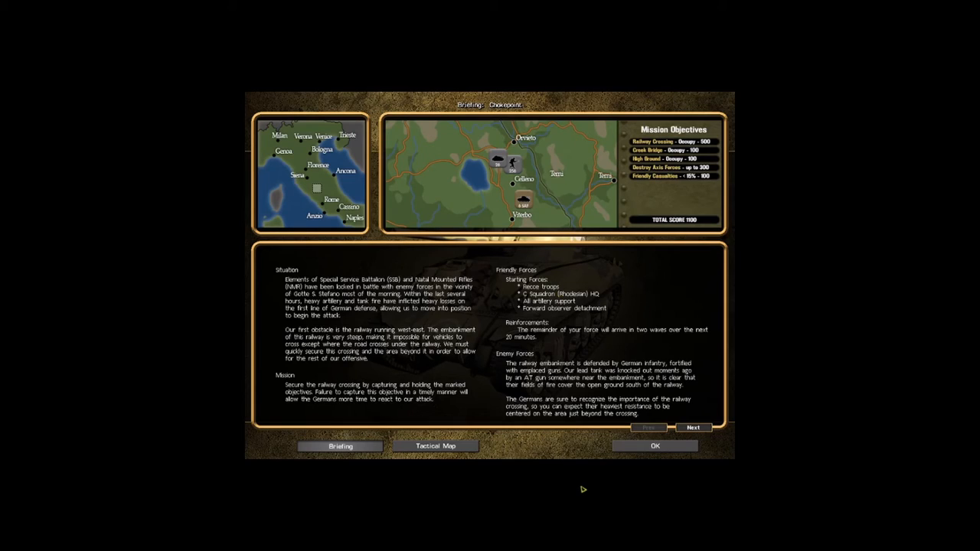
left_click(435, 445)
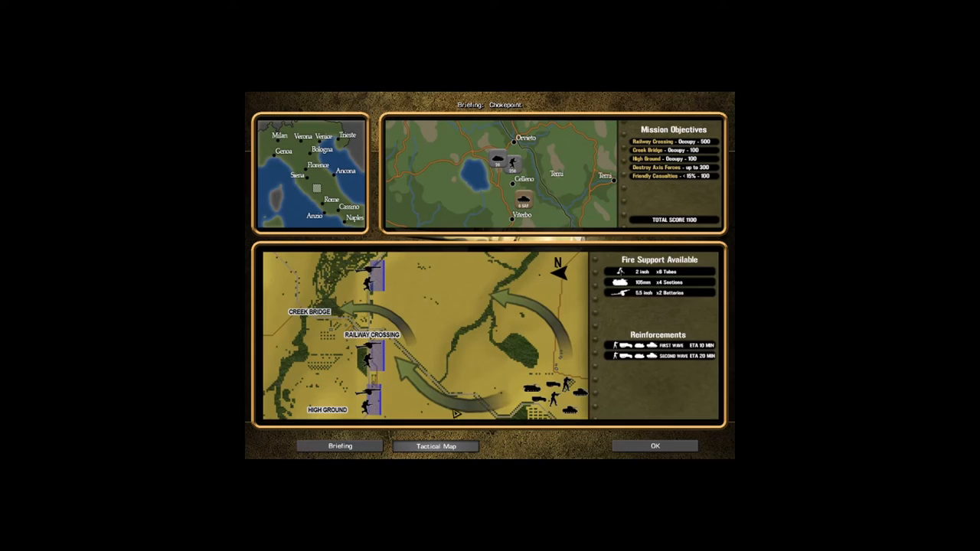
mouse_move(430, 516)
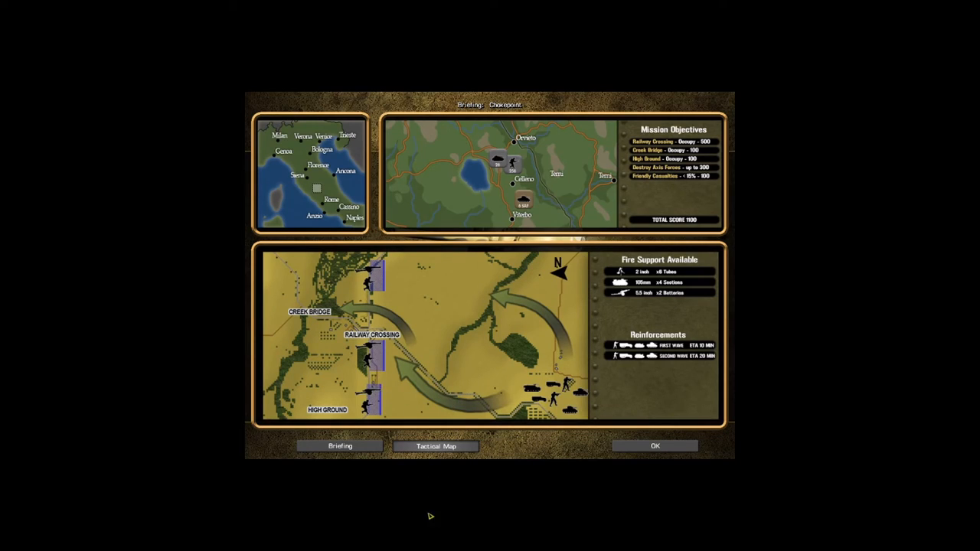
mouse_move(469, 309)
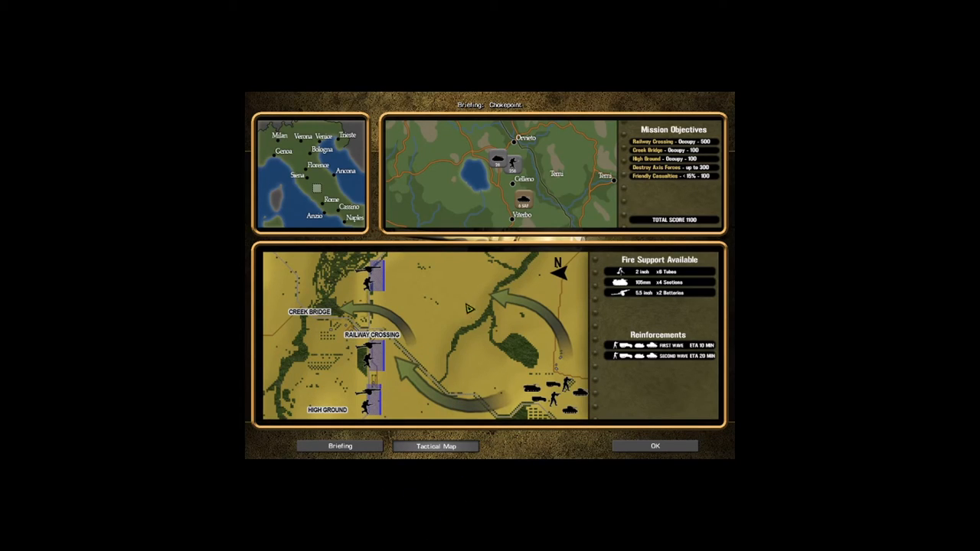
mouse_move(463, 416)
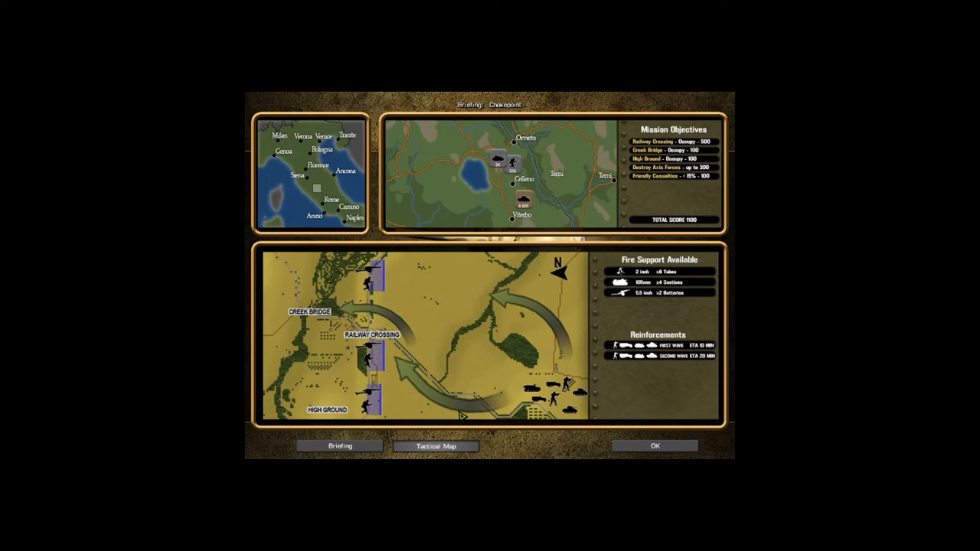
mouse_move(704, 442)
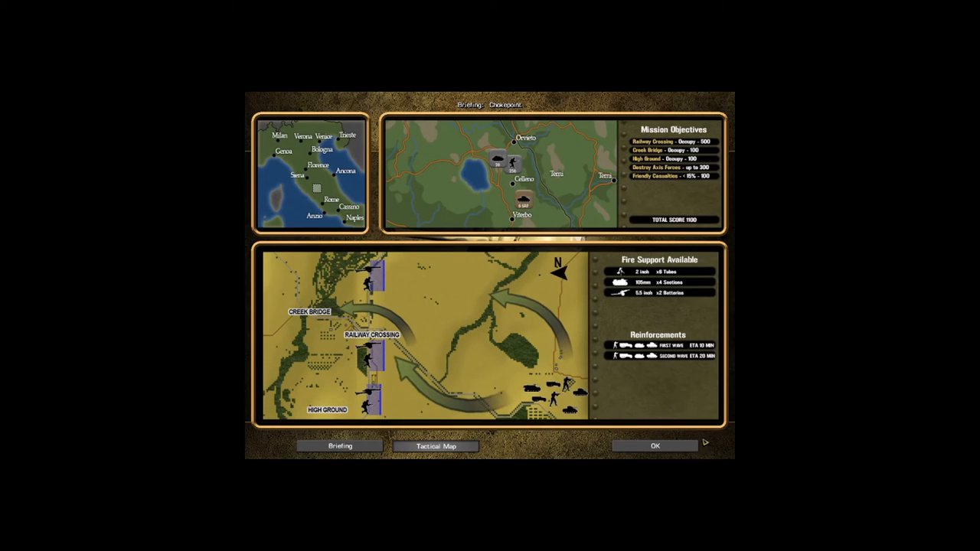
mouse_move(787, 450)
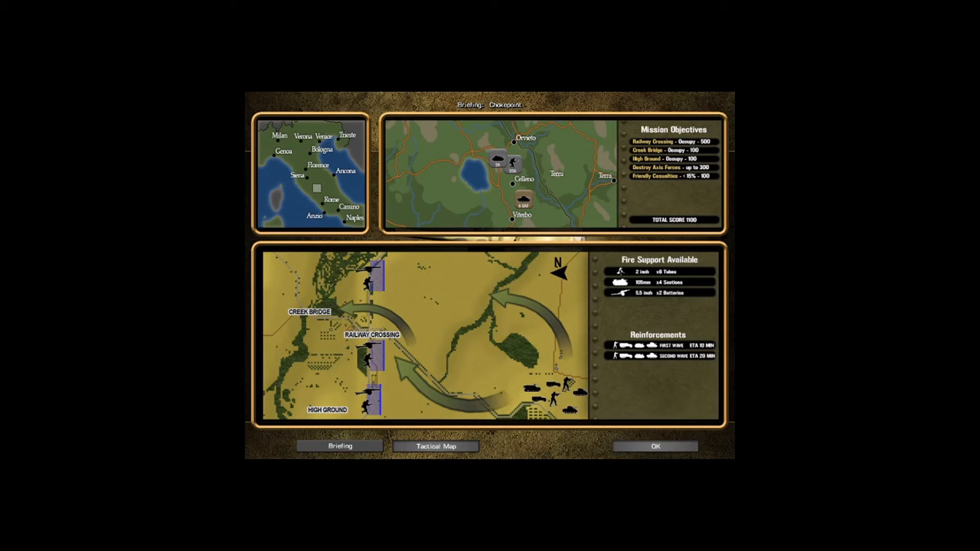
left_click(655, 447)
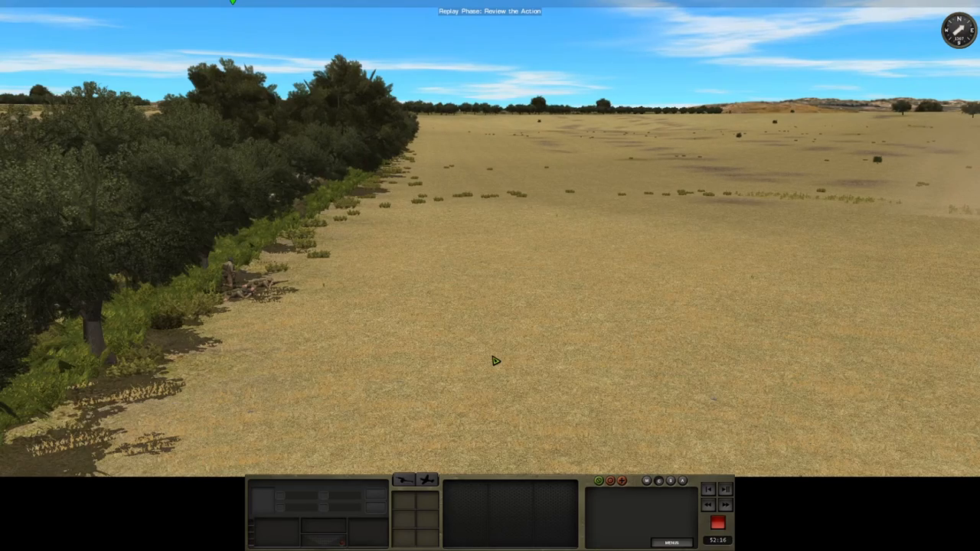
mouse_move(333, 364)
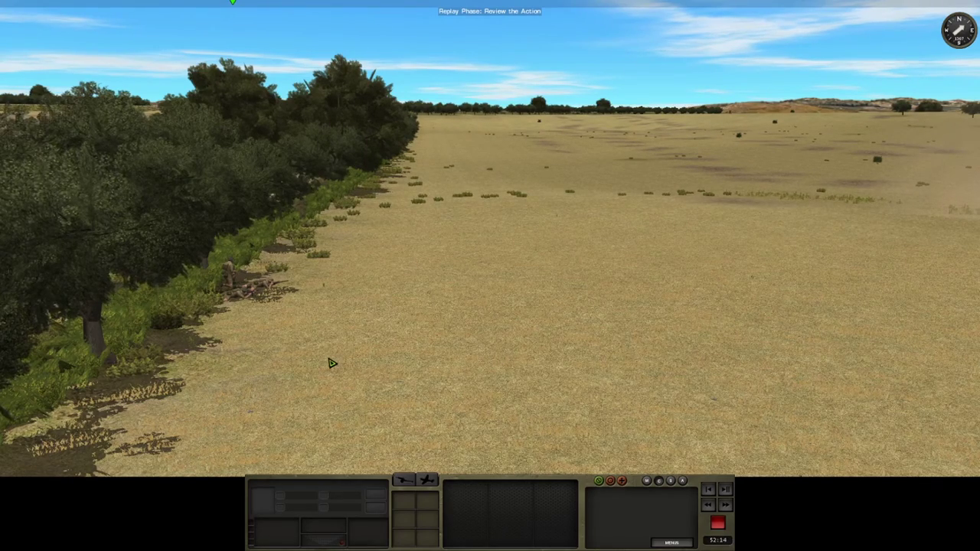